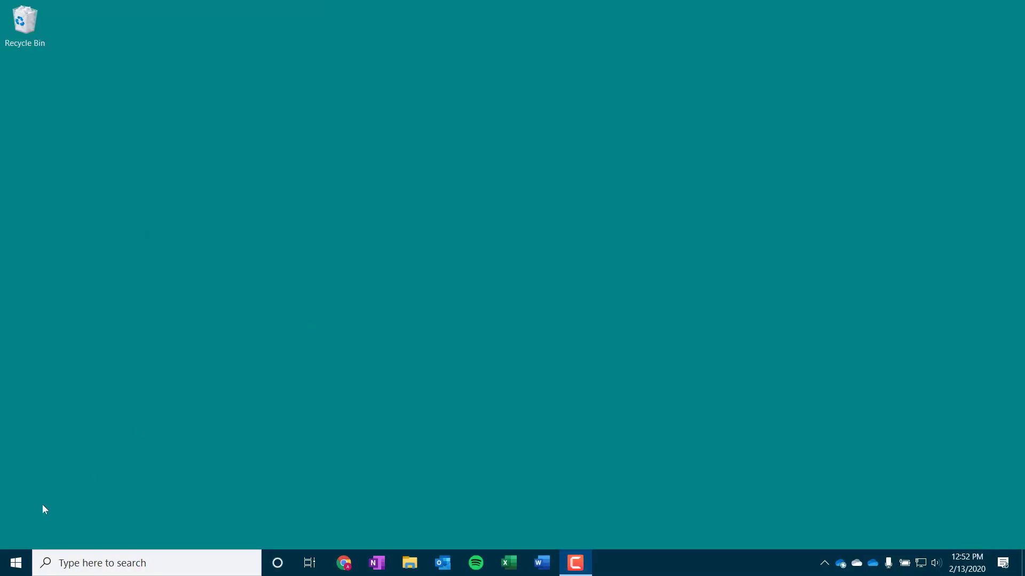
Step: Search for 'team' and pin Microsoft Teams to the taskbar
{"action": "type", "text": "teams"}
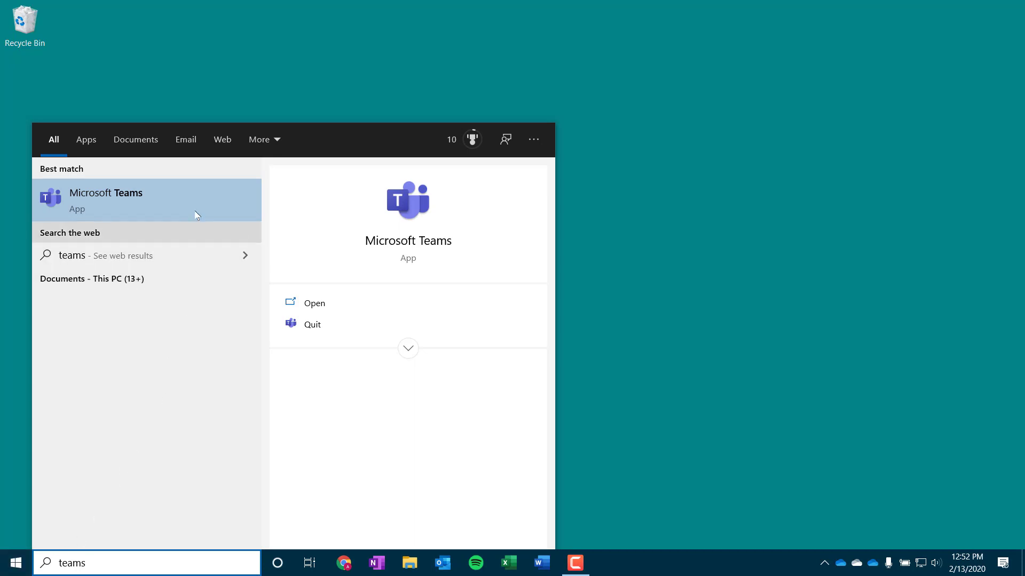
{"action": "right_click", "coordinate": [105, 200]}
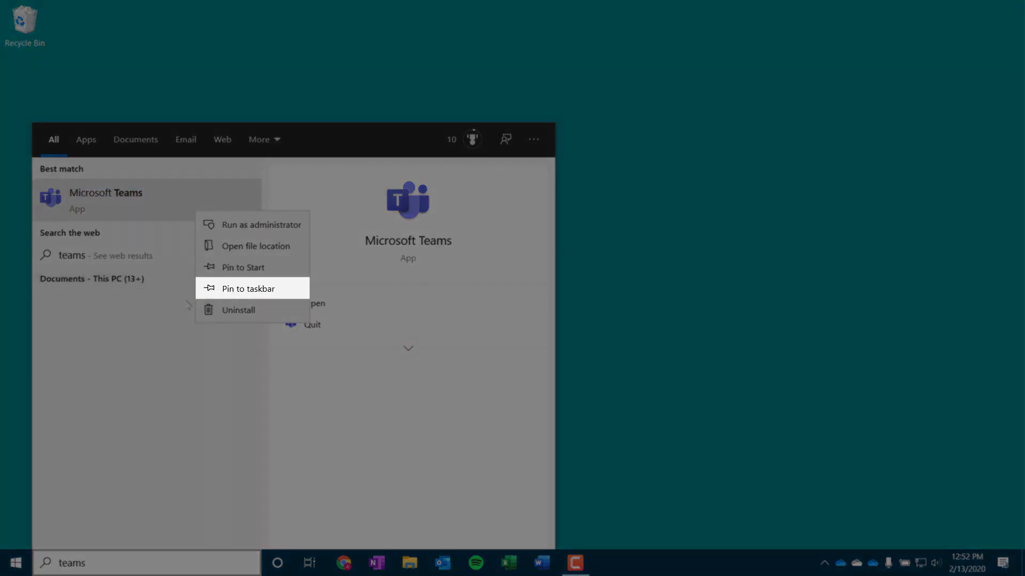
{"action": "left_click", "coordinate": [247, 288]}
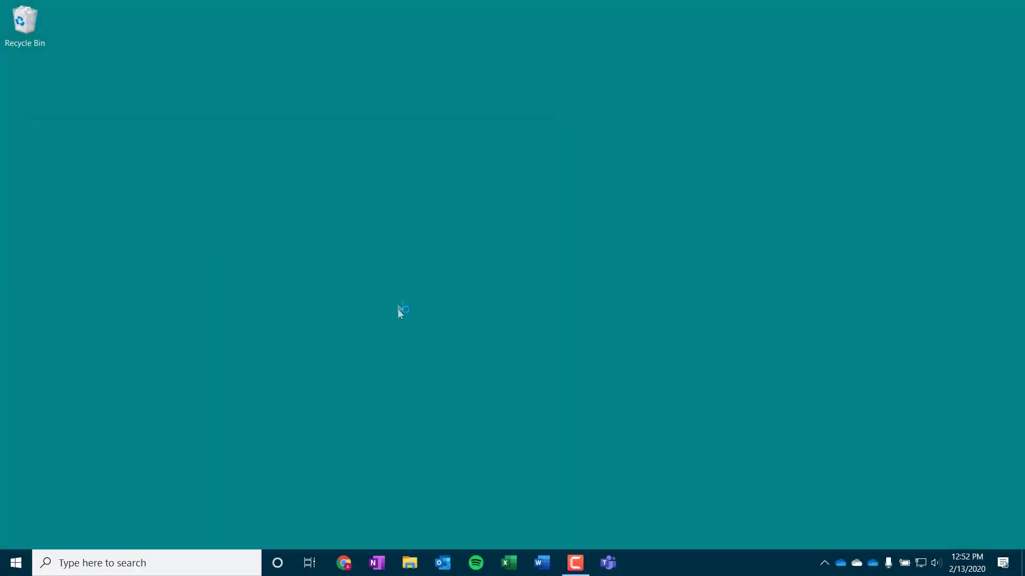
{"action": "left_click", "coordinate": [607, 563]}
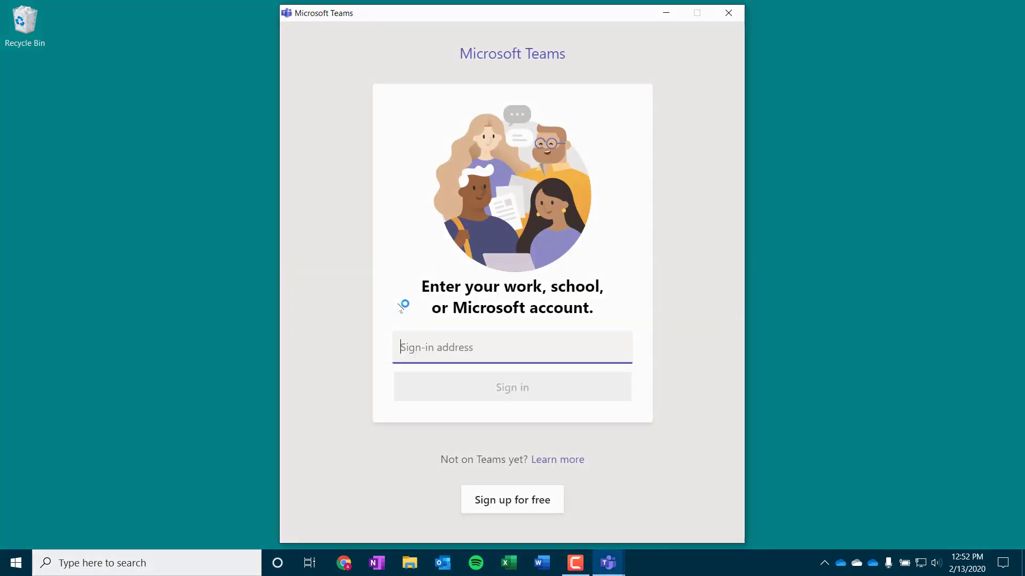
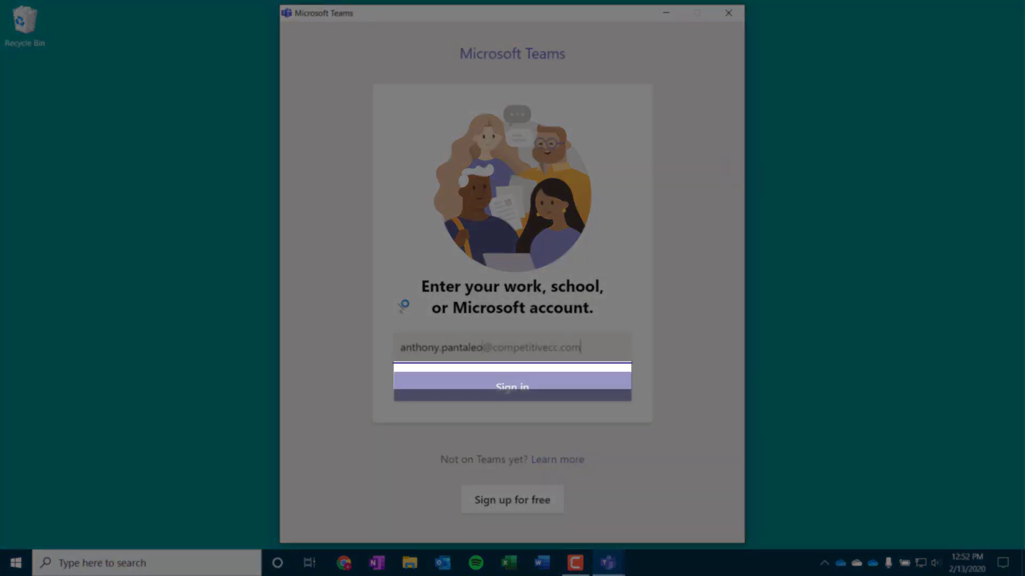
{"action": "left_click", "coordinate": [511, 386]}
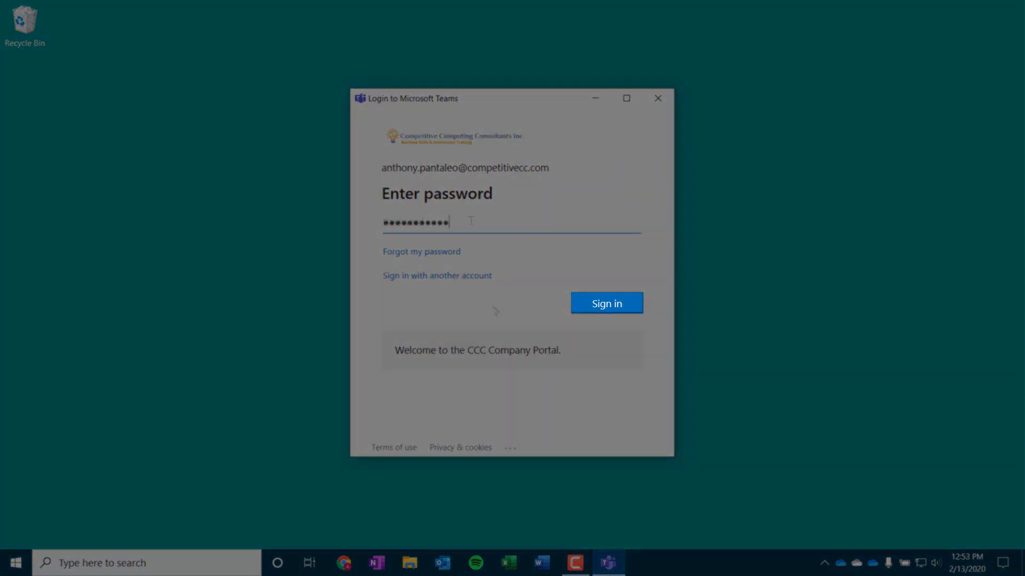
{"action": "left_click", "coordinate": [605, 303]}
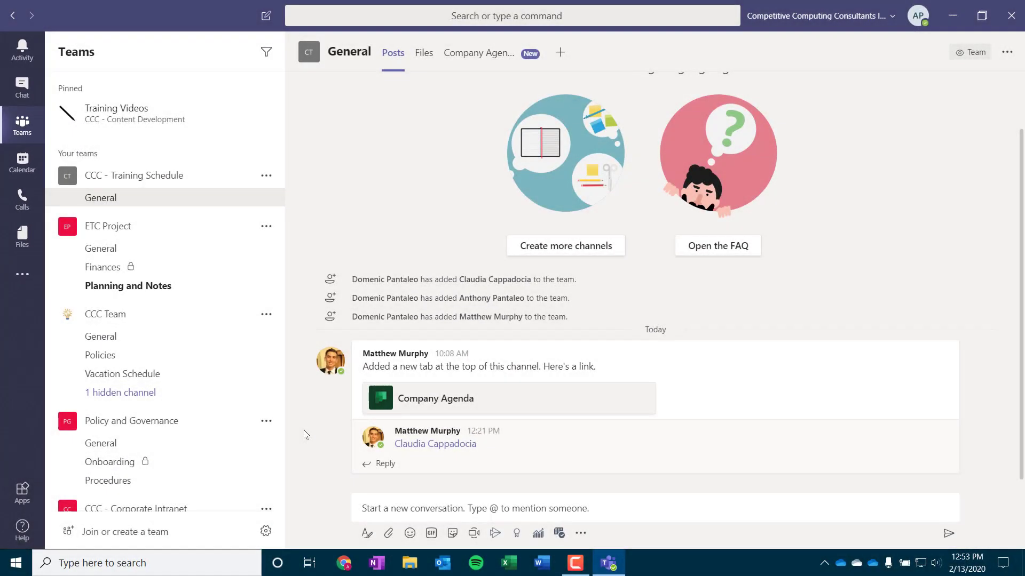
{"action": "mouse_move", "coordinate": [238, 267]}
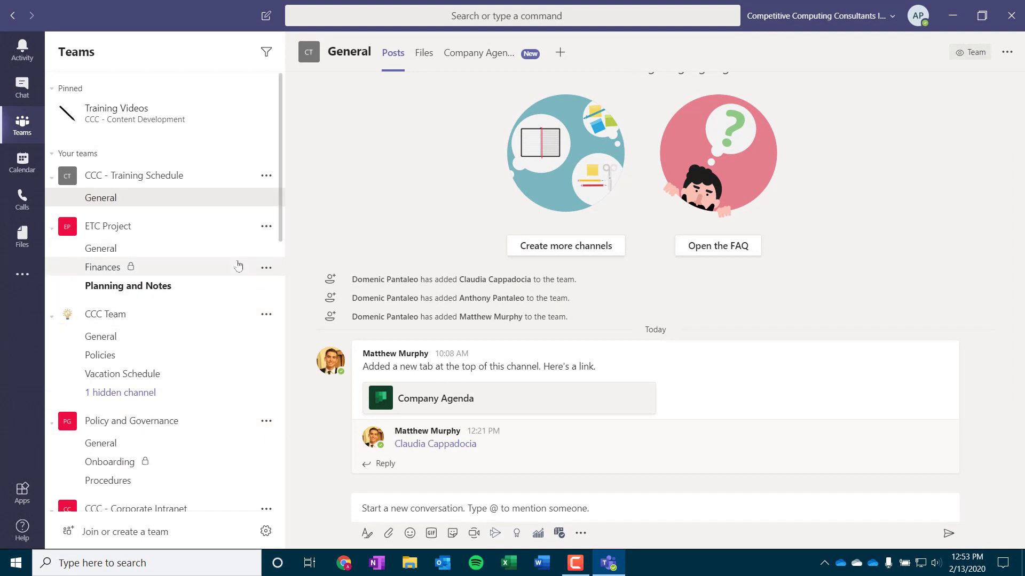
{"action": "mouse_move", "coordinate": [238, 265]}
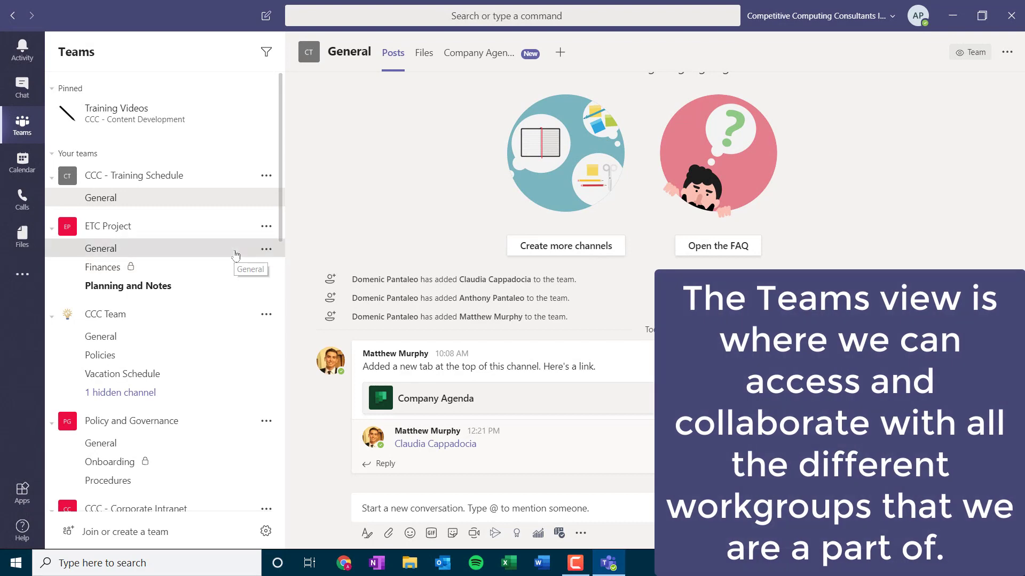
{"action": "left_click", "coordinate": [101, 248]}
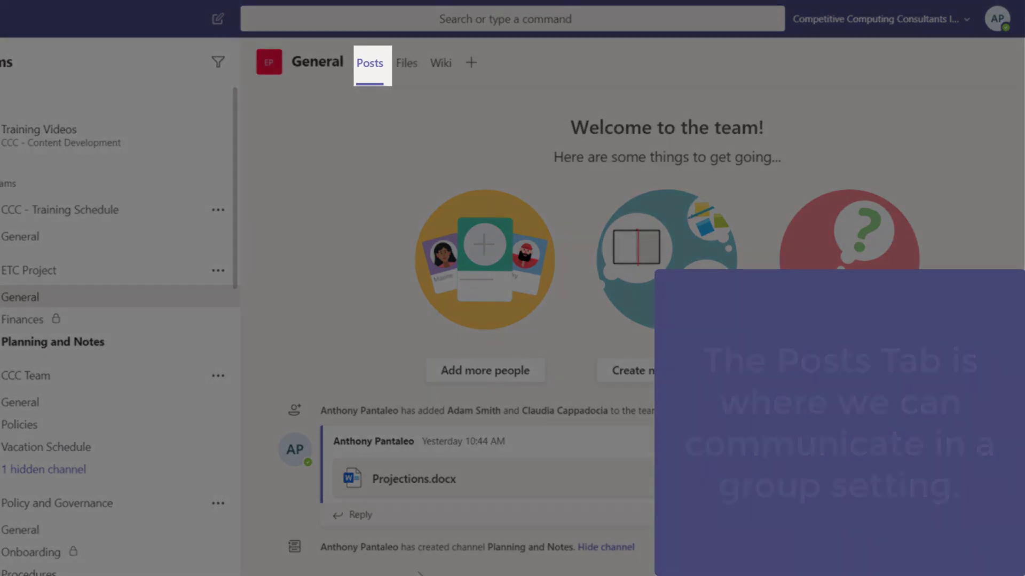
{"action": "left_click", "coordinate": [406, 63]}
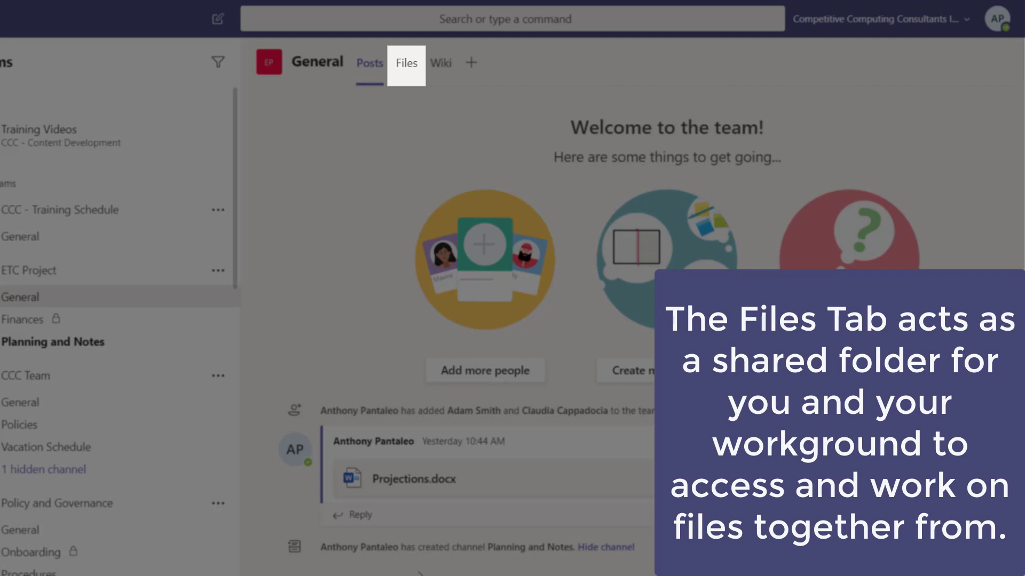
{"action": "left_click", "coordinate": [440, 64]}
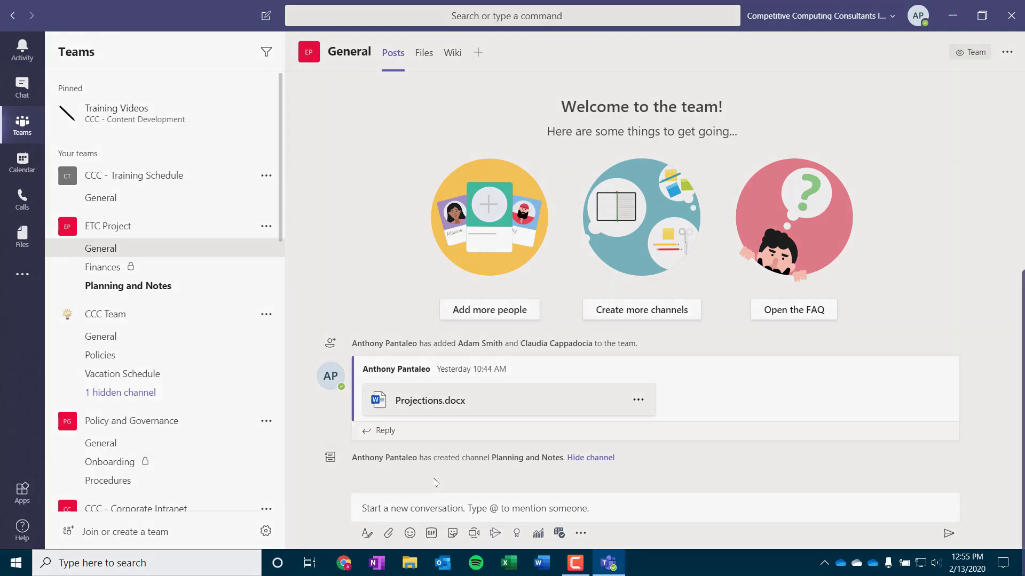
{"action": "left_click", "coordinate": [21, 87]}
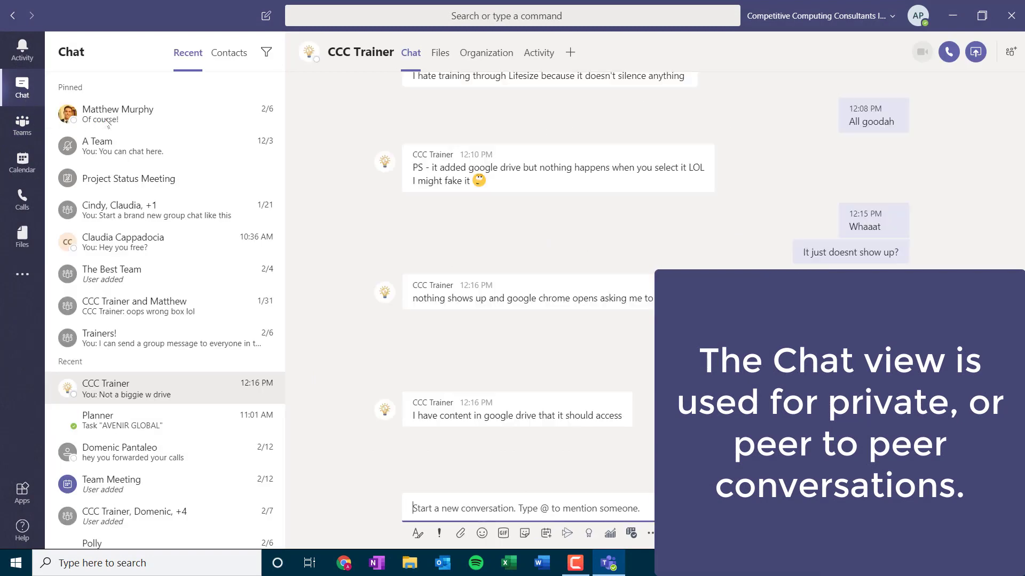
{"action": "left_click", "coordinate": [117, 114]}
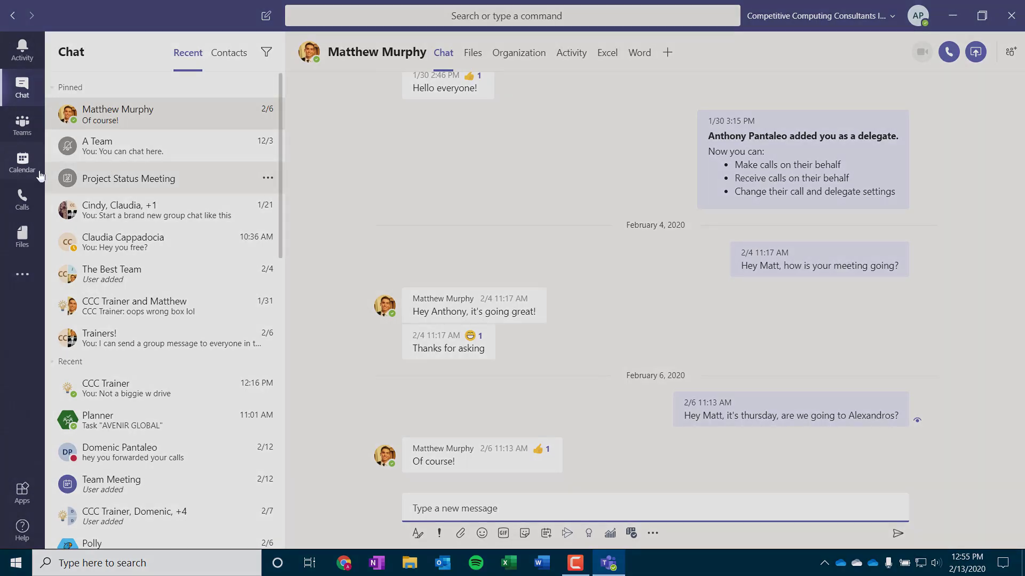
{"action": "left_click", "coordinate": [22, 161]}
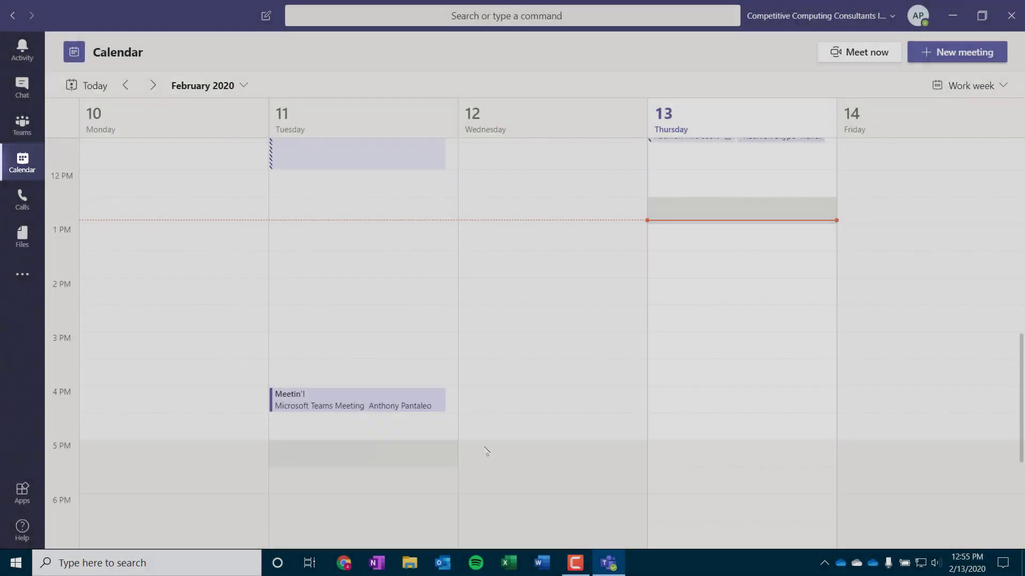